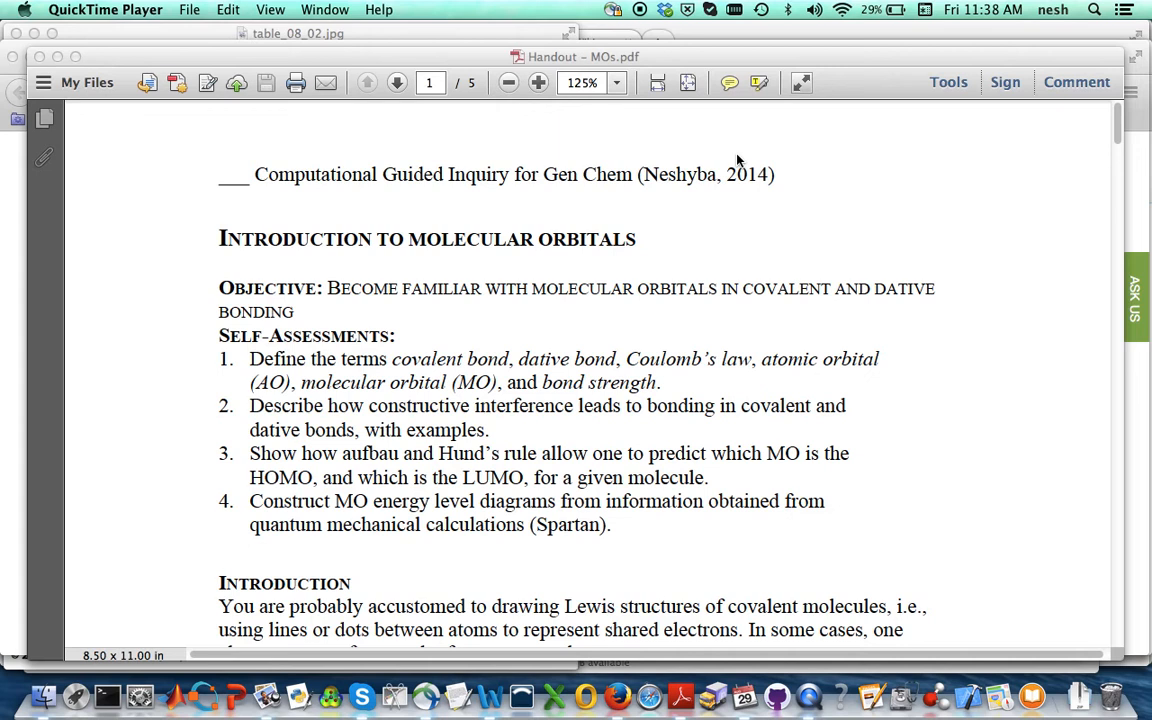
mouse_move(768, 190)
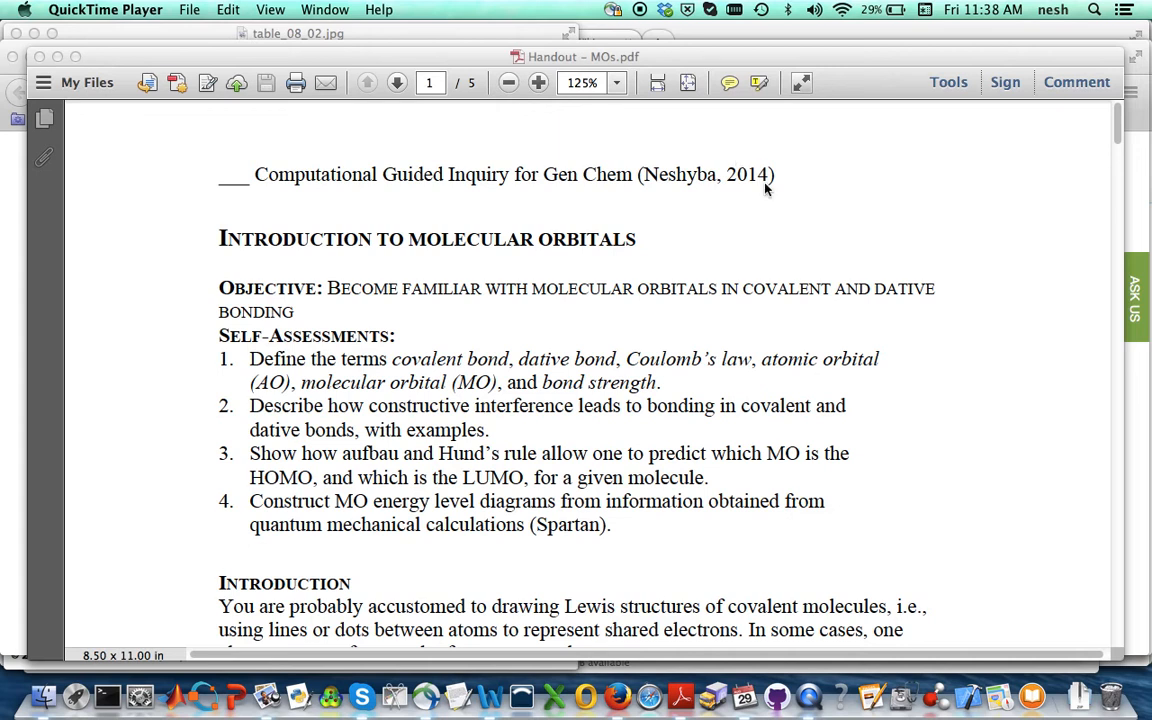
mouse_move(714, 250)
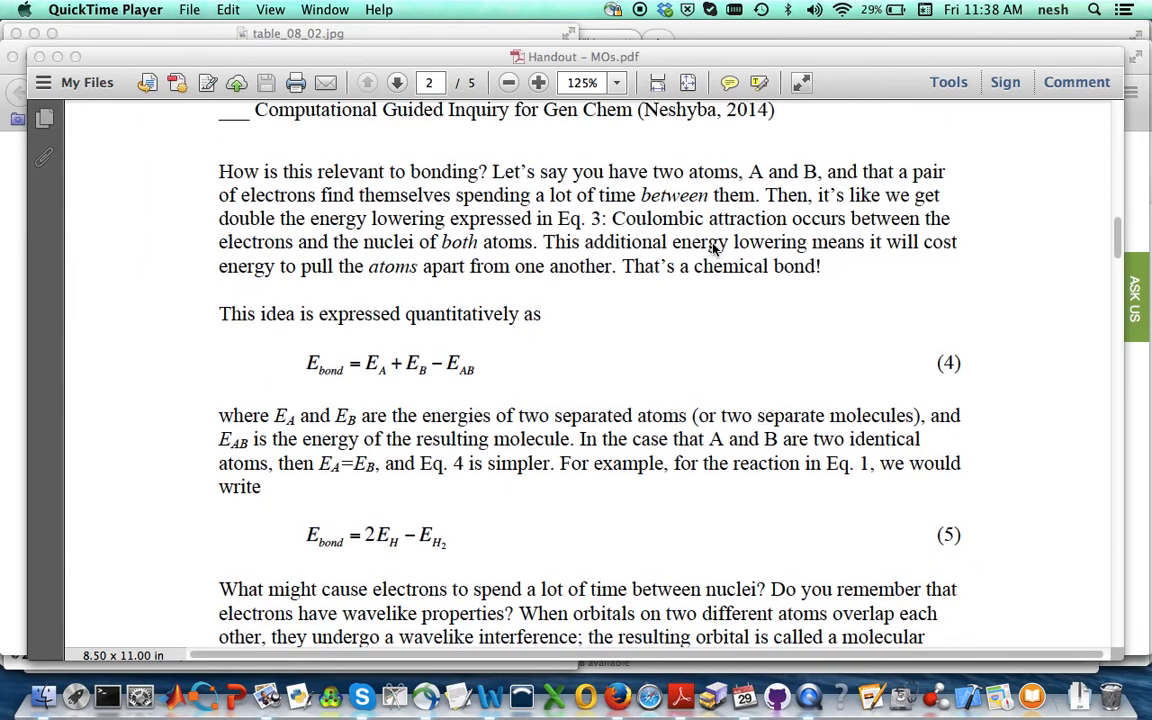
scroll(down, 3)
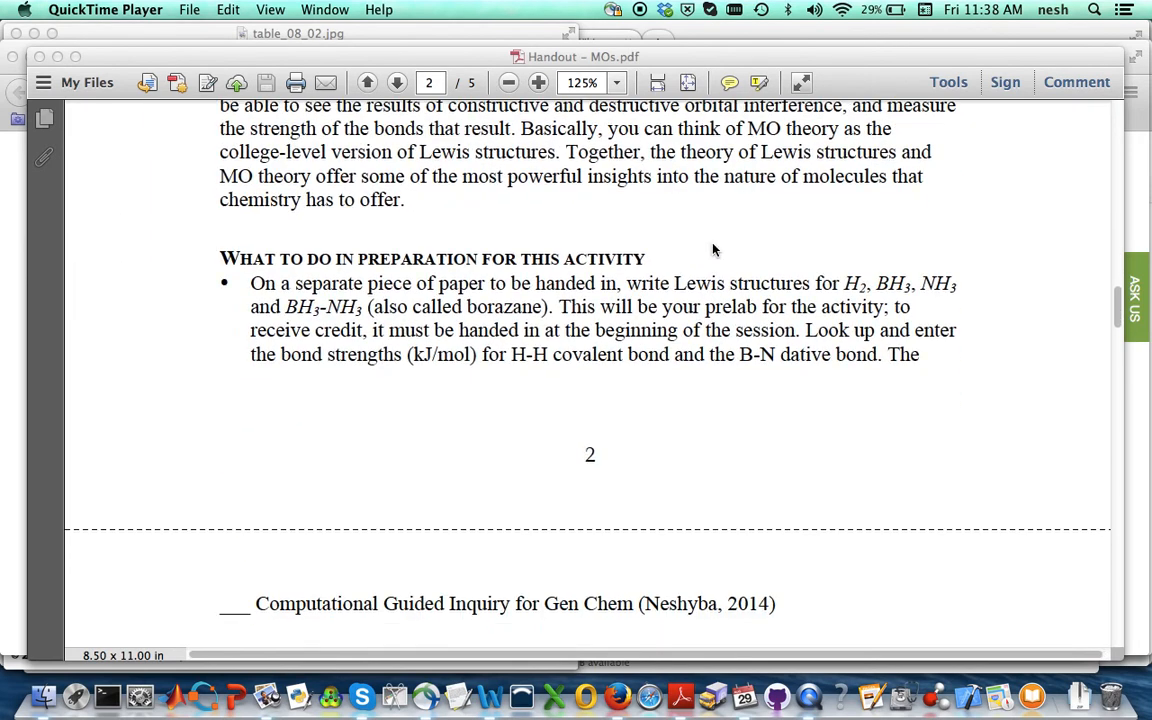
scroll(down, 3)
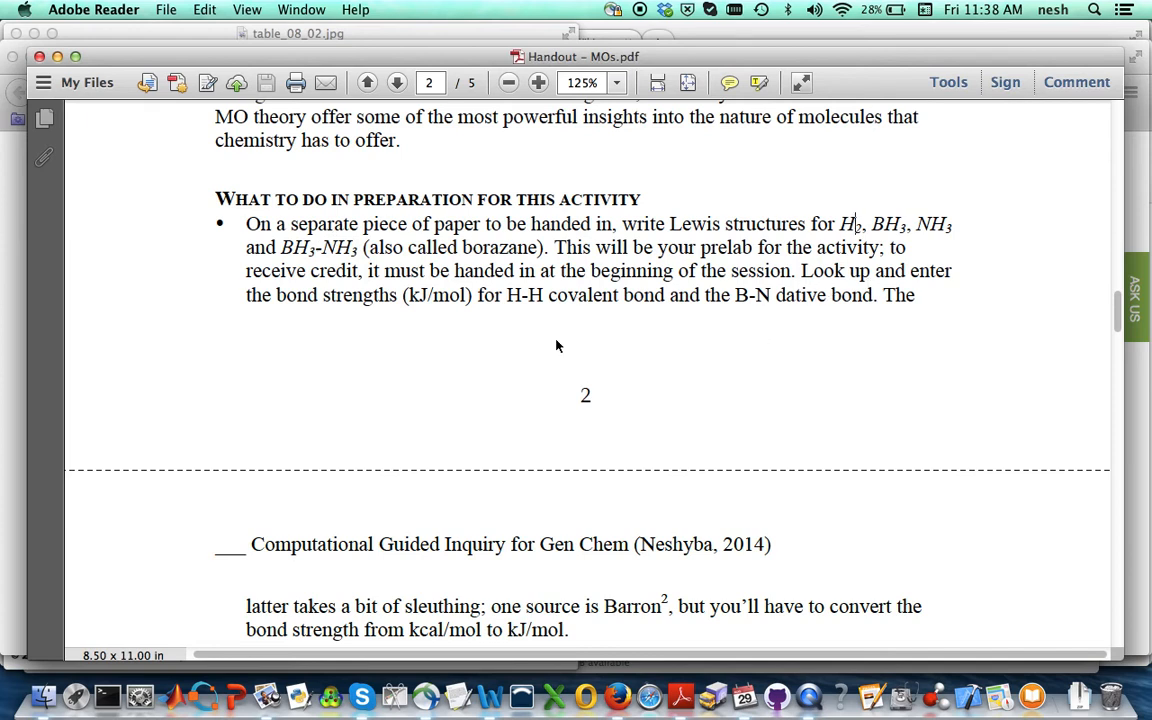
mouse_move(584, 316)
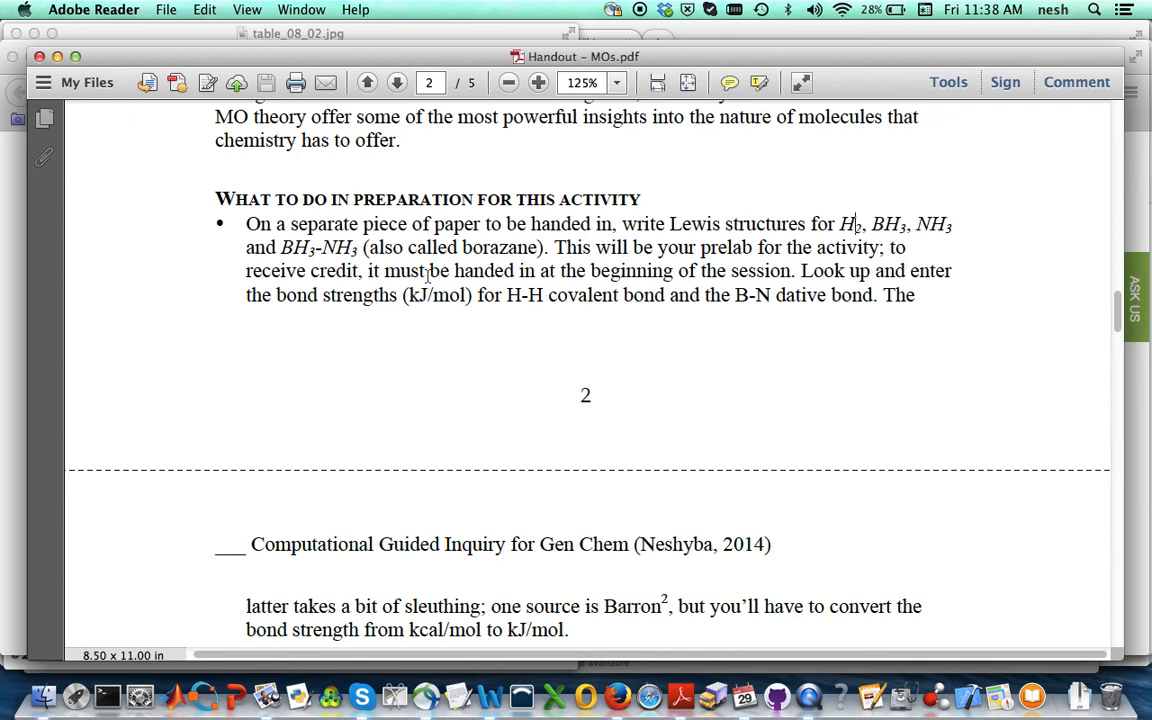
mouse_move(528, 312)
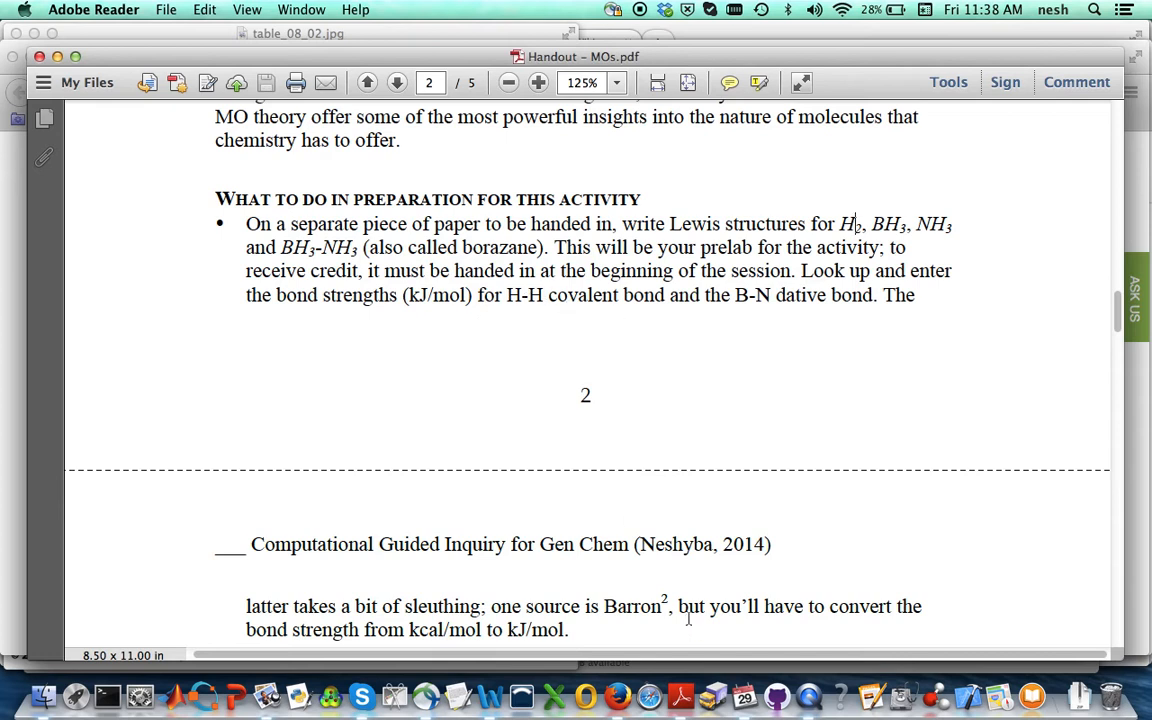
mouse_move(318, 686)
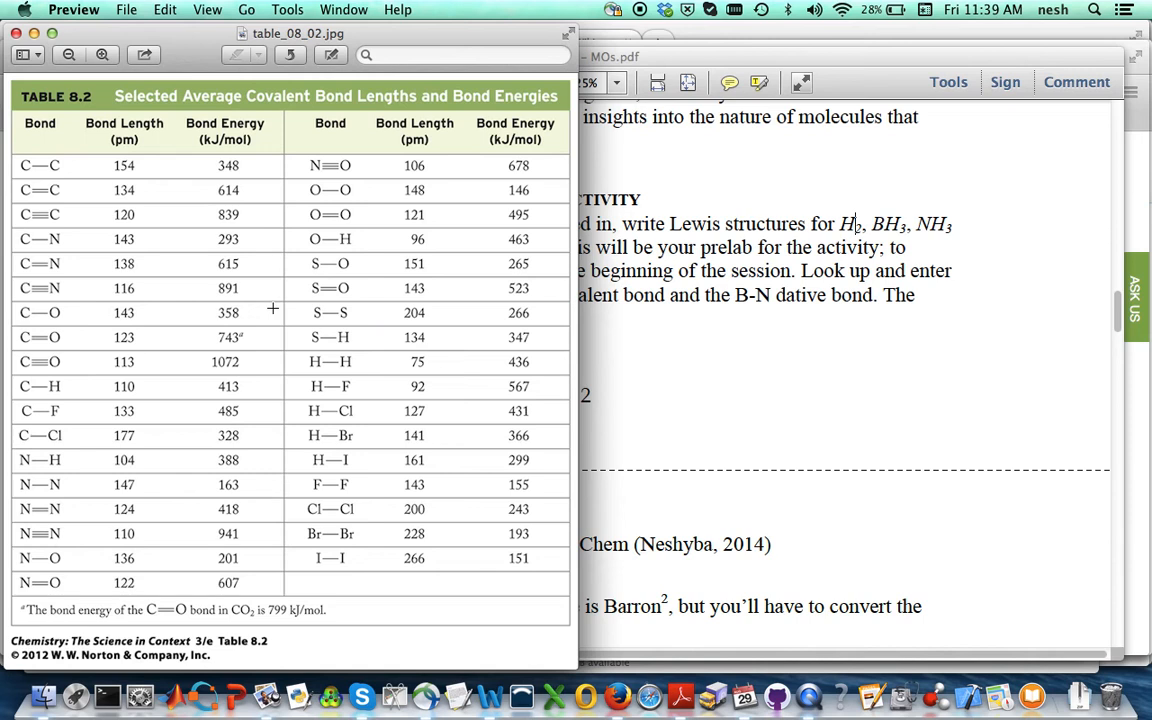
mouse_move(332, 424)
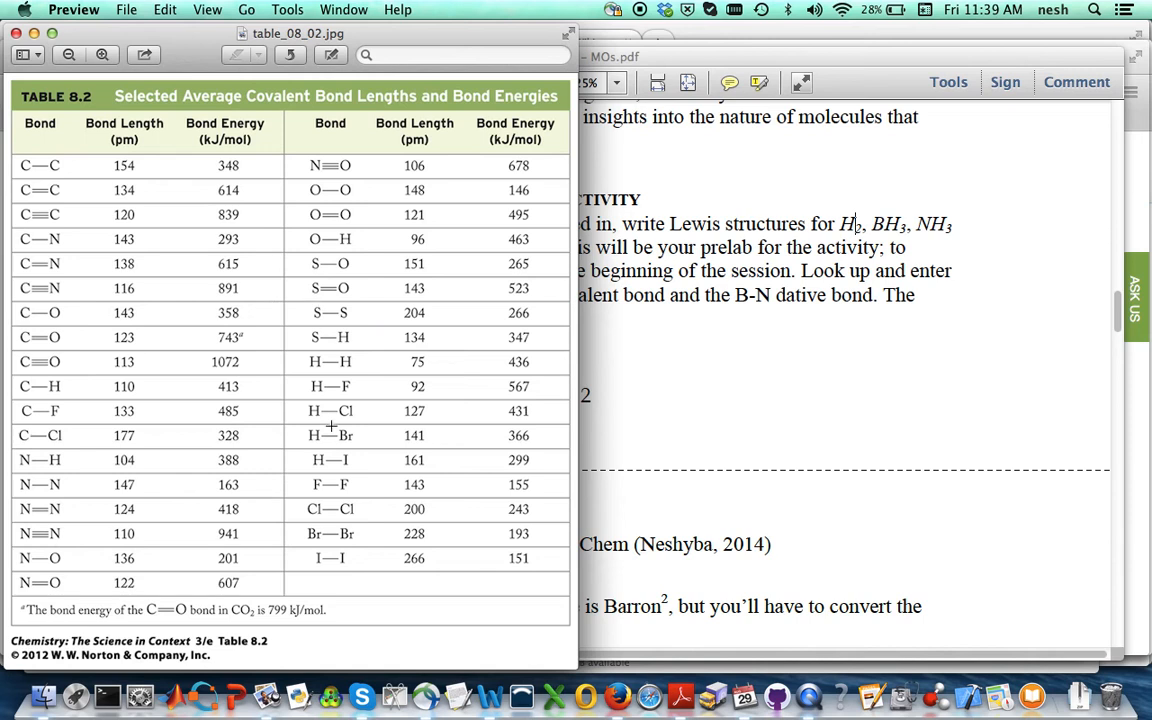
mouse_move(436, 376)
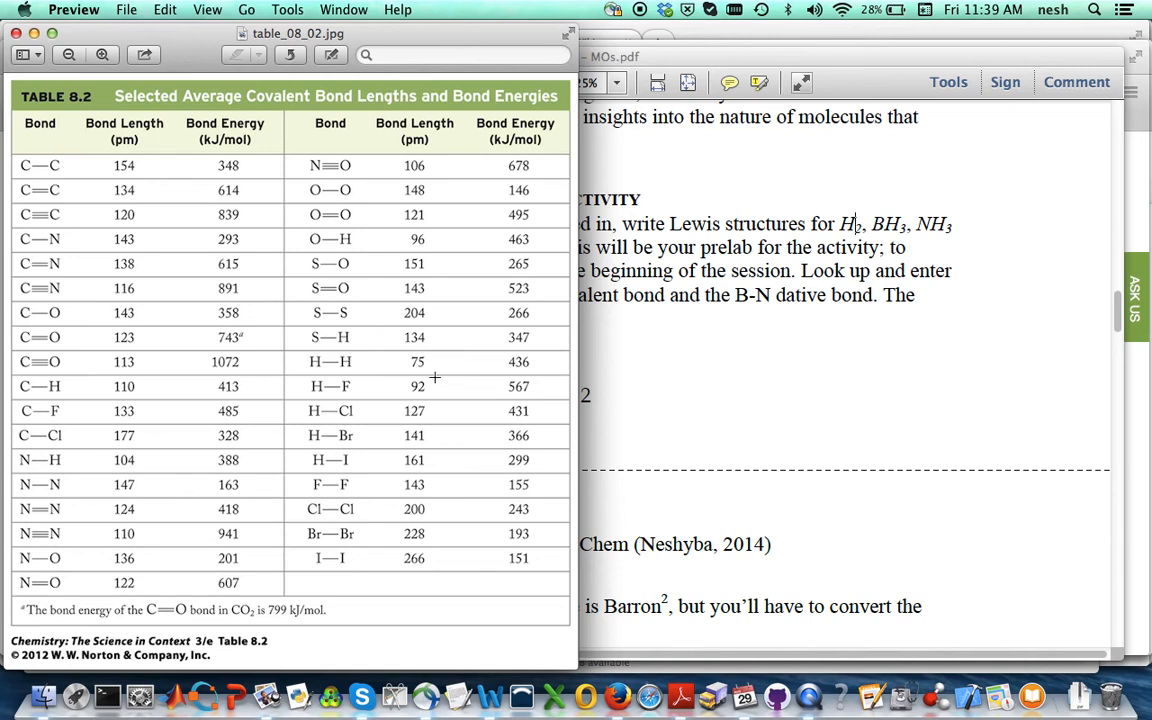
mouse_move(516, 382)
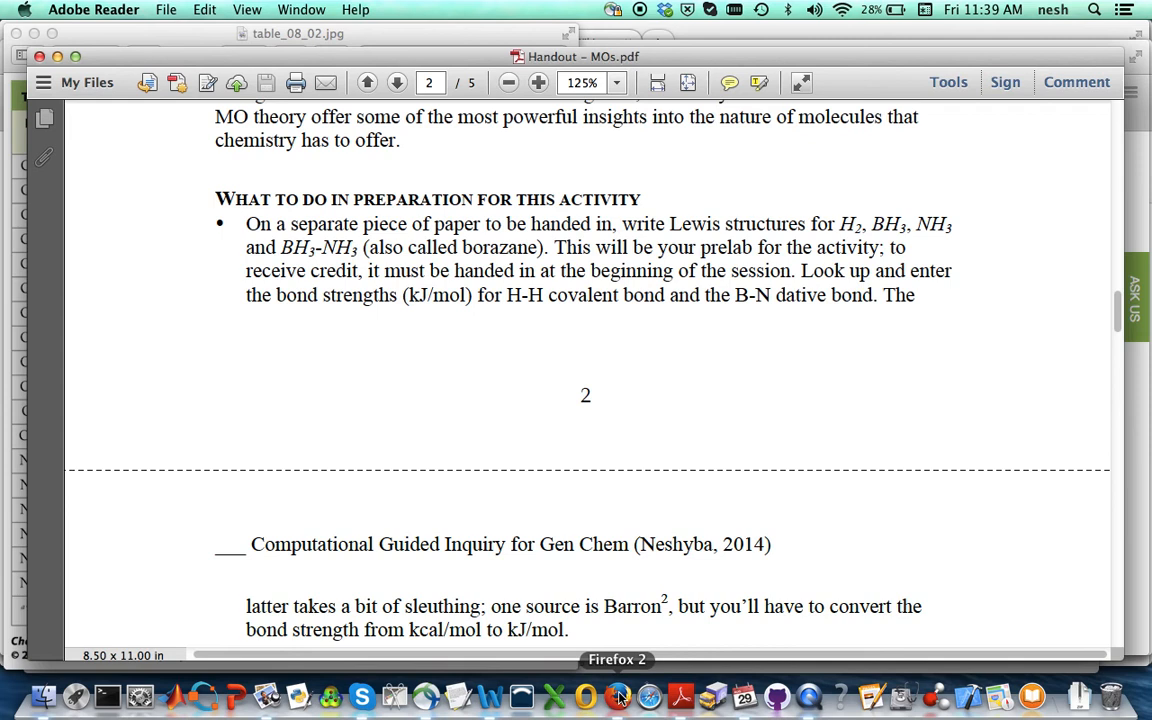
mouse_move(644, 604)
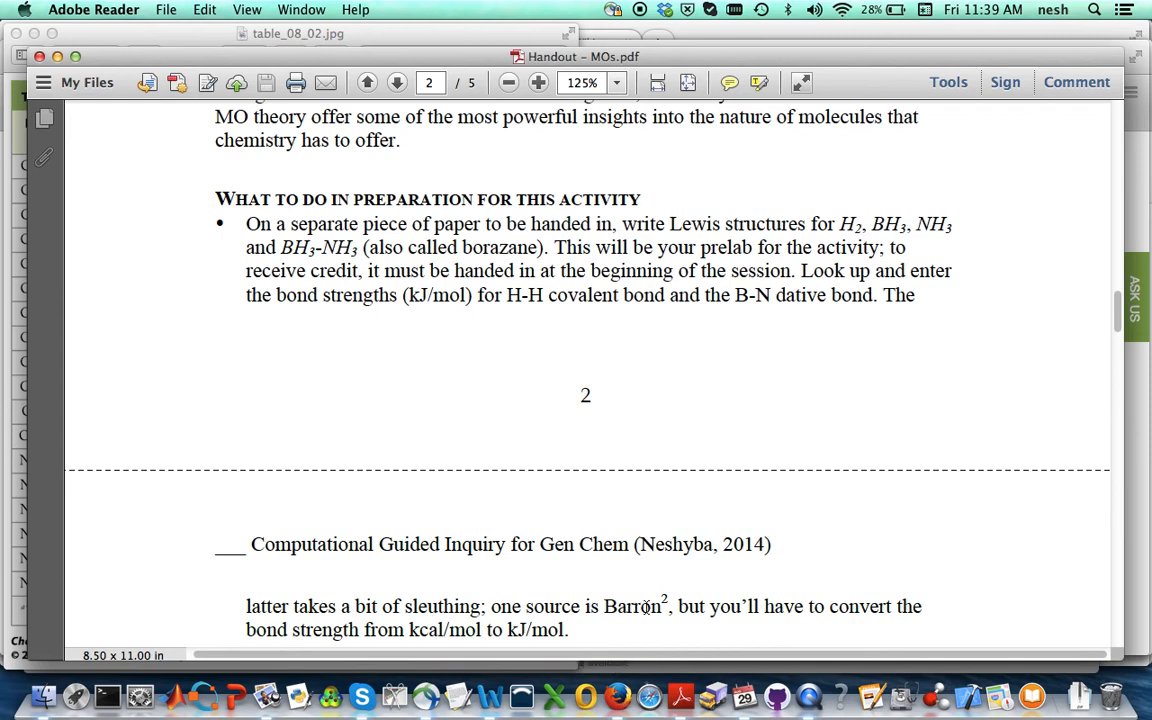
mouse_move(616, 696)
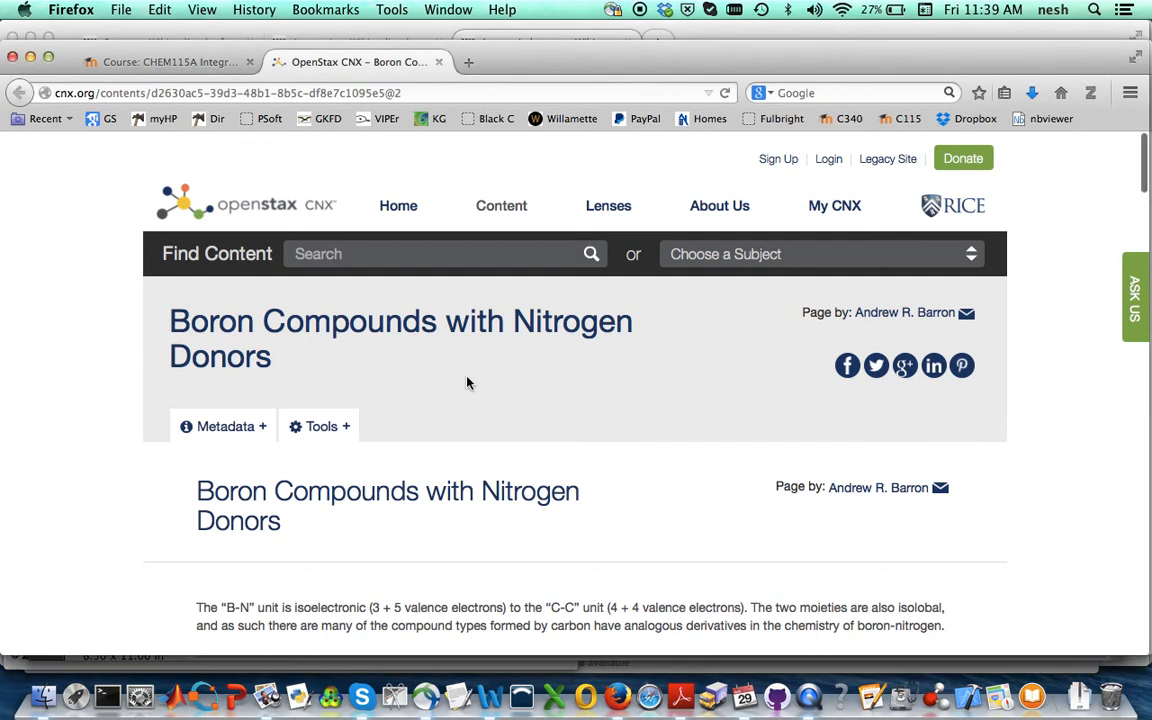
scroll(down, 3)
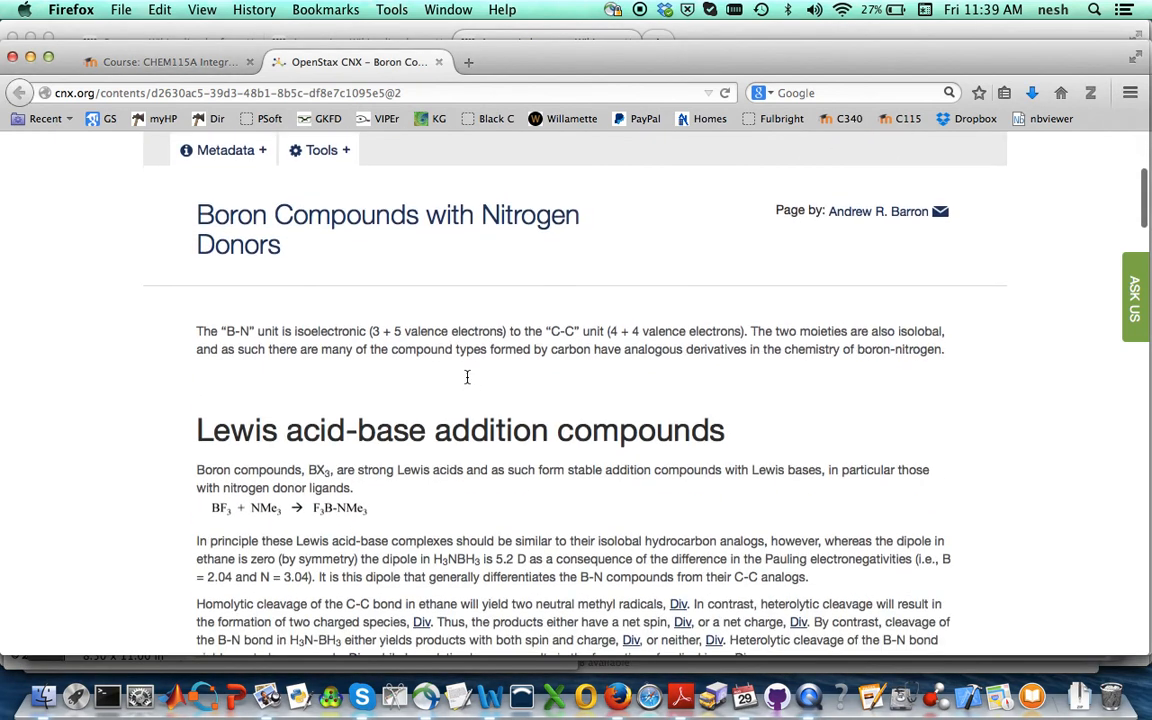
scroll(down, 3)
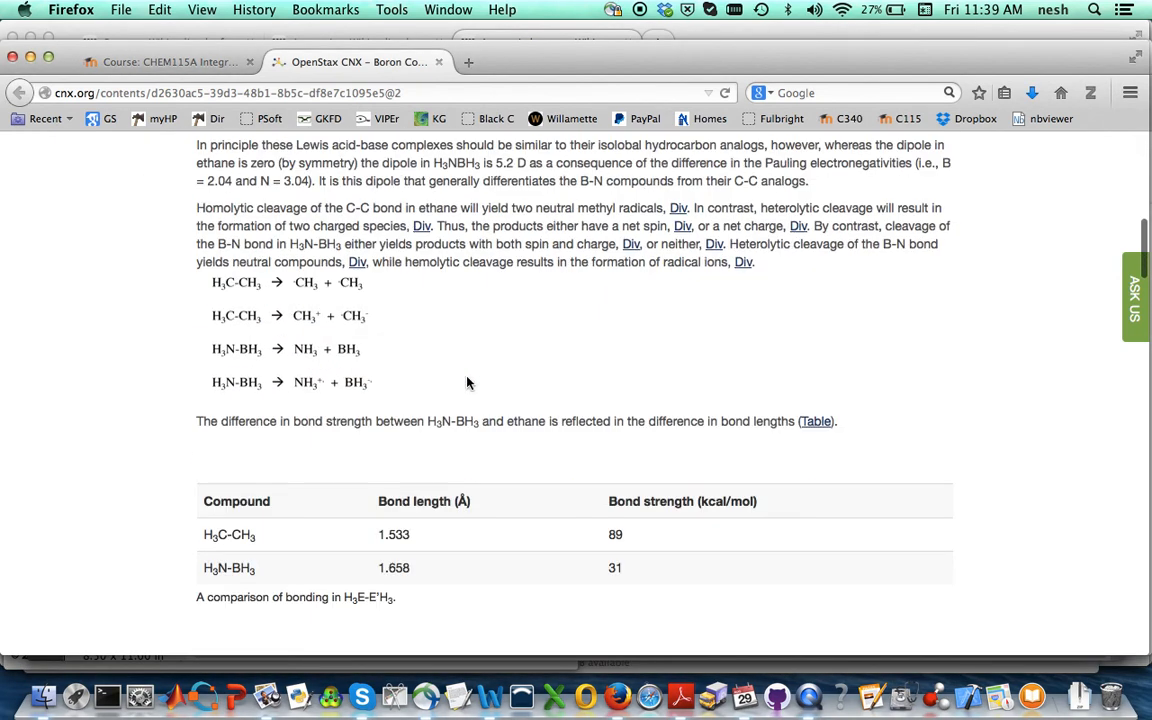
scroll(down, 3)
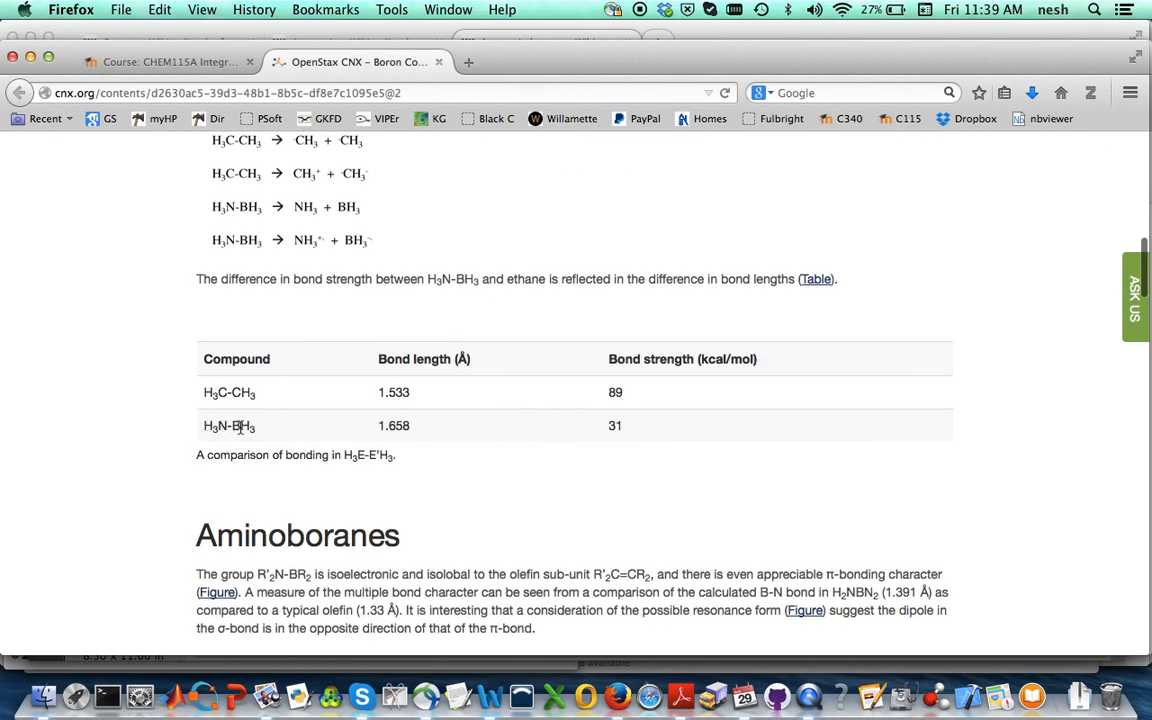
mouse_move(332, 432)
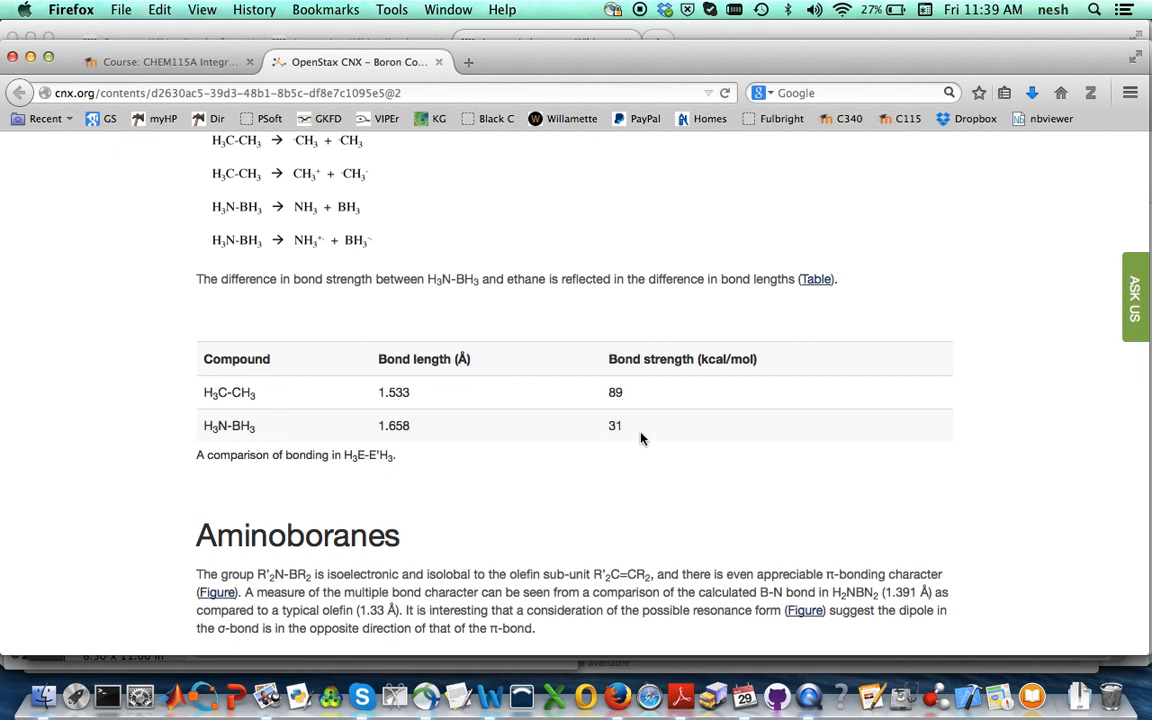
mouse_move(644, 448)
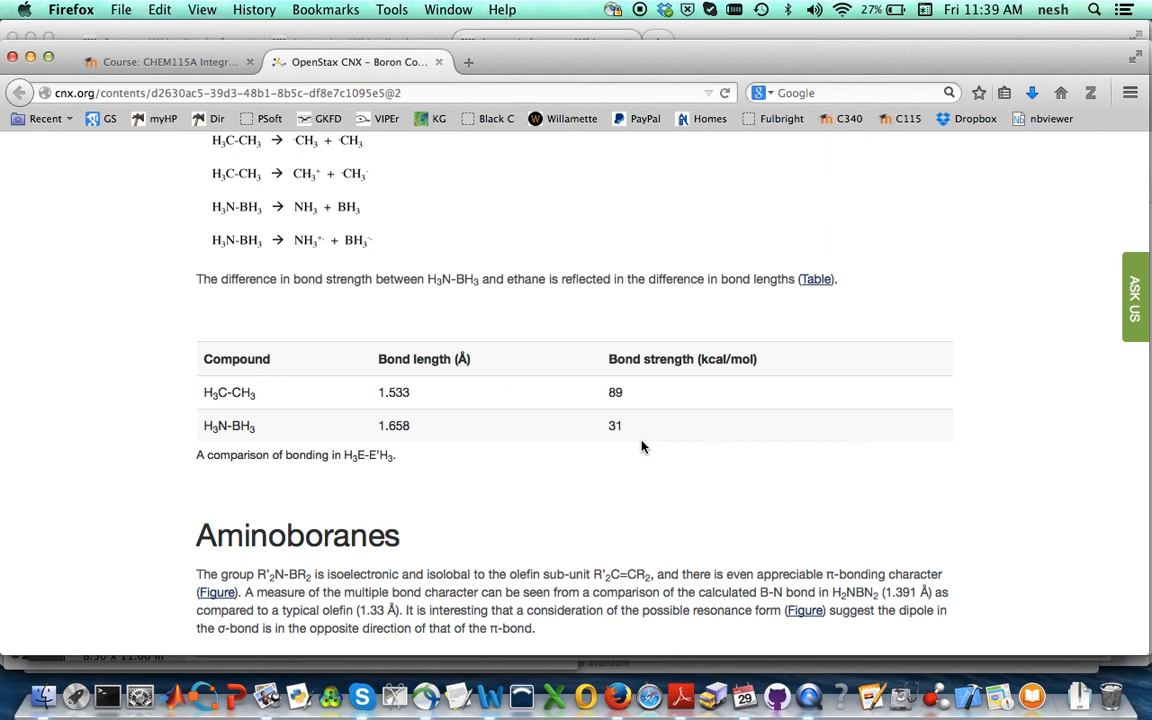
mouse_move(684, 418)
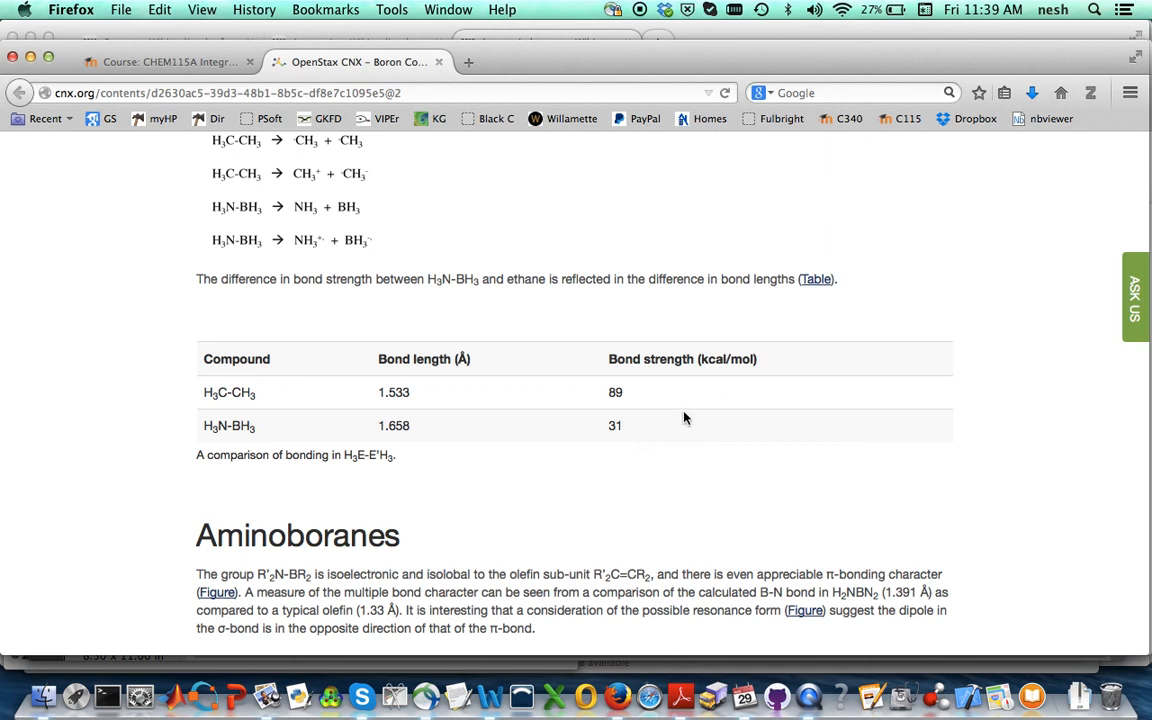